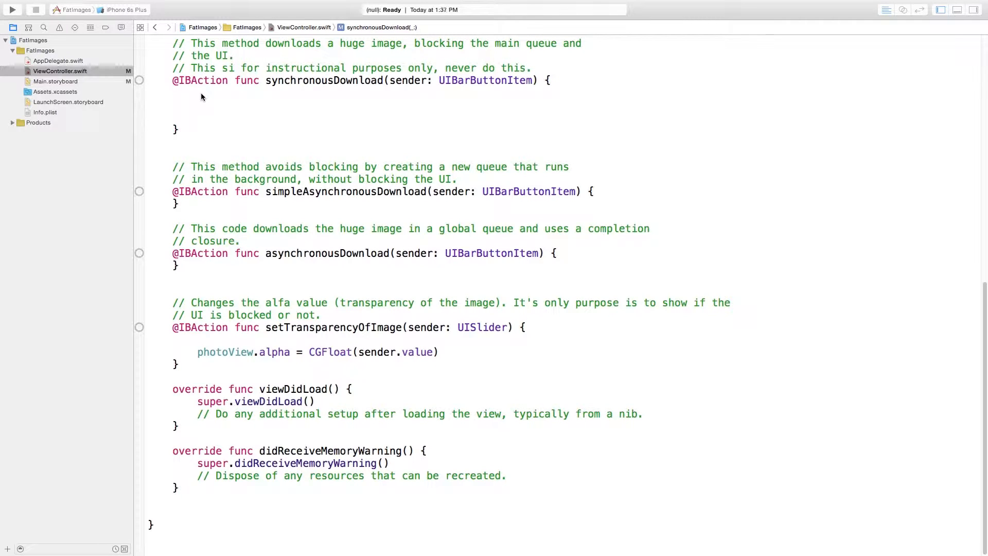
mouse_move(183, 78)
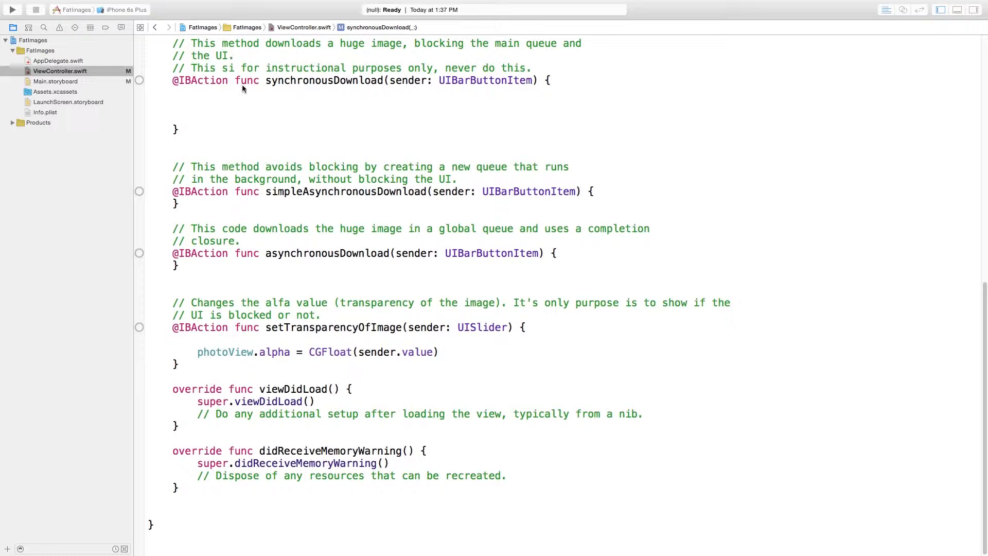
mouse_move(376, 79)
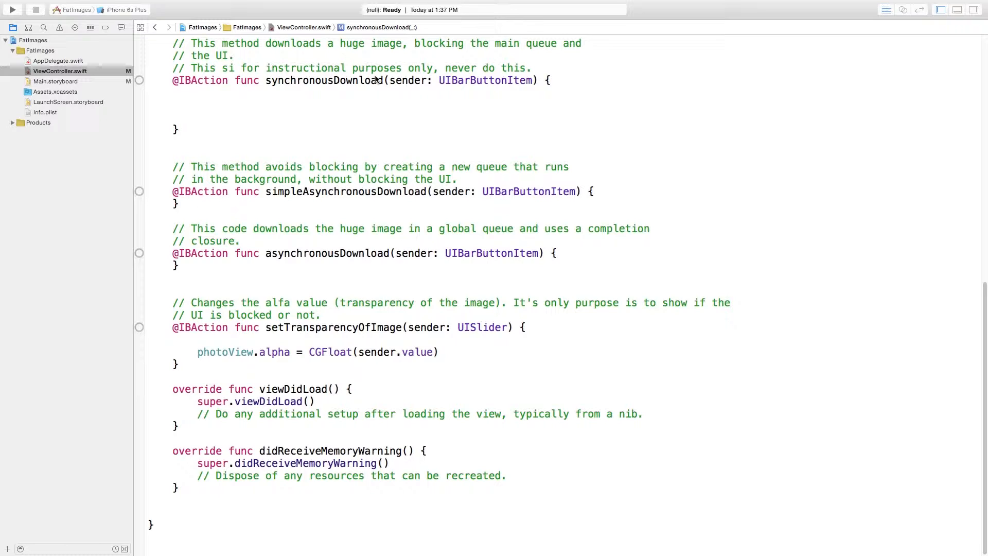
mouse_move(367, 189)
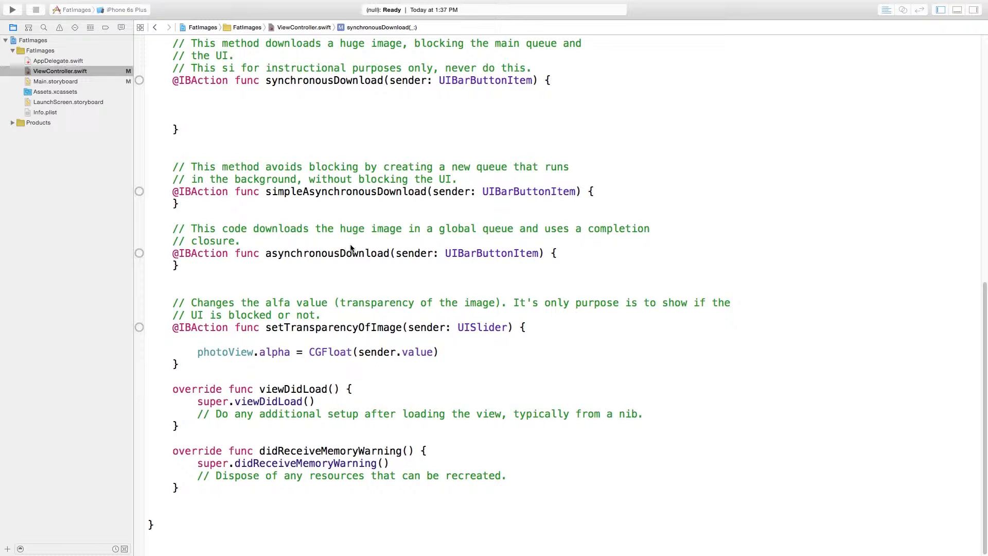
mouse_move(350, 236)
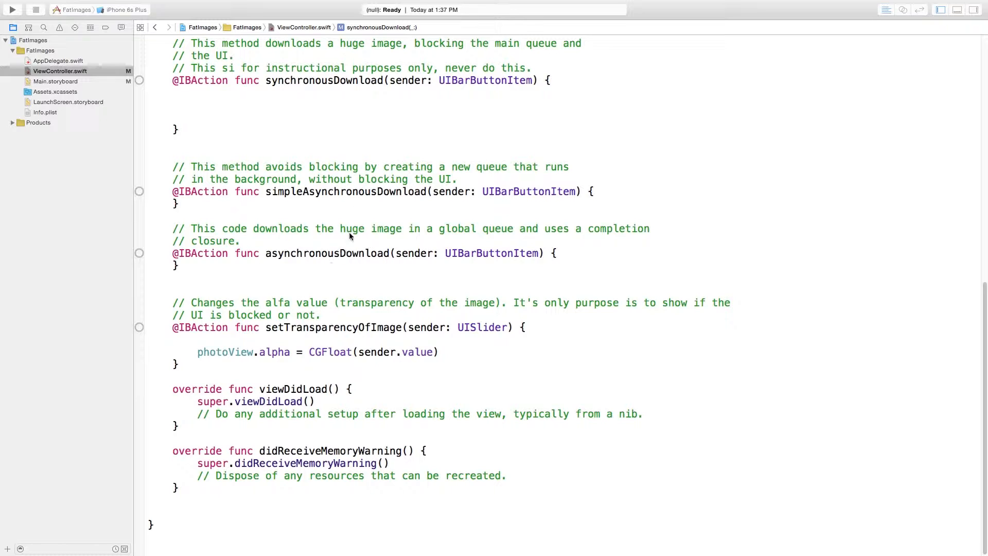
mouse_move(317, 245)
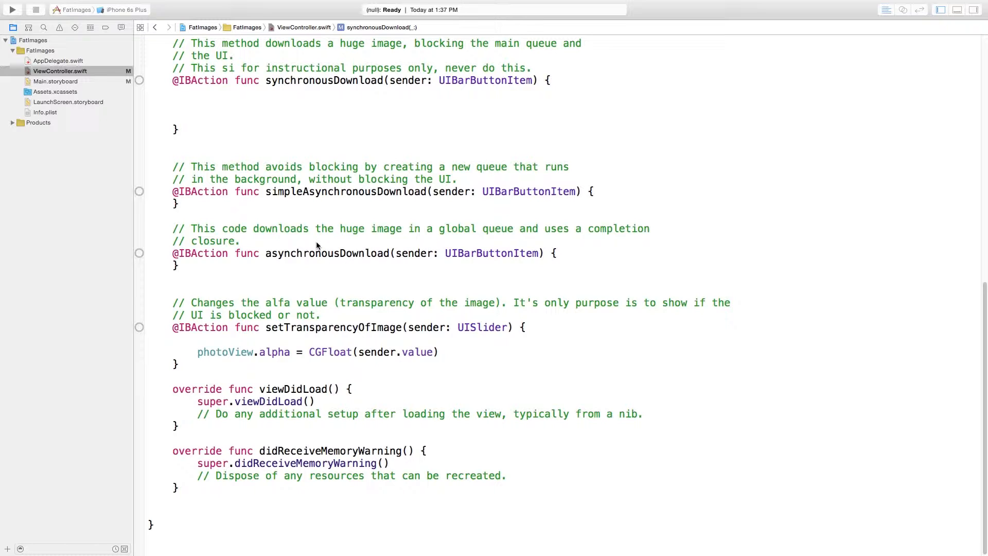
mouse_move(233, 102)
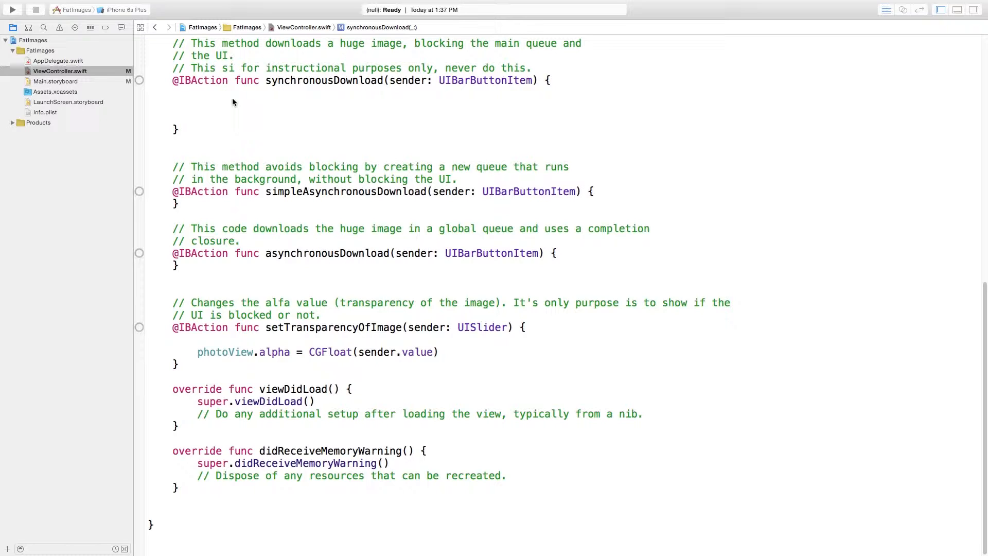
Step: Scroll up to review the four outline comments in synchronousDownload
scroll("up", 3)
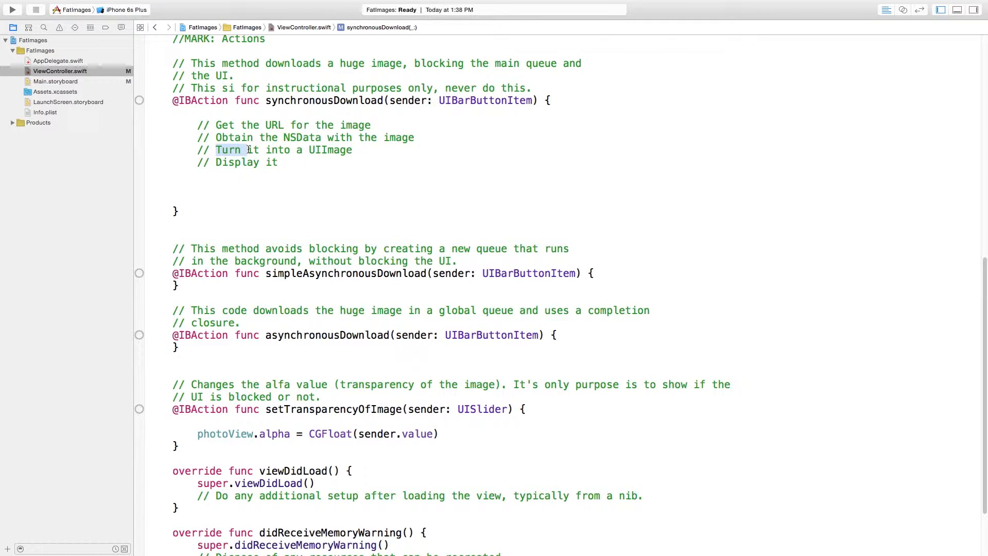
scroll("up", 3)
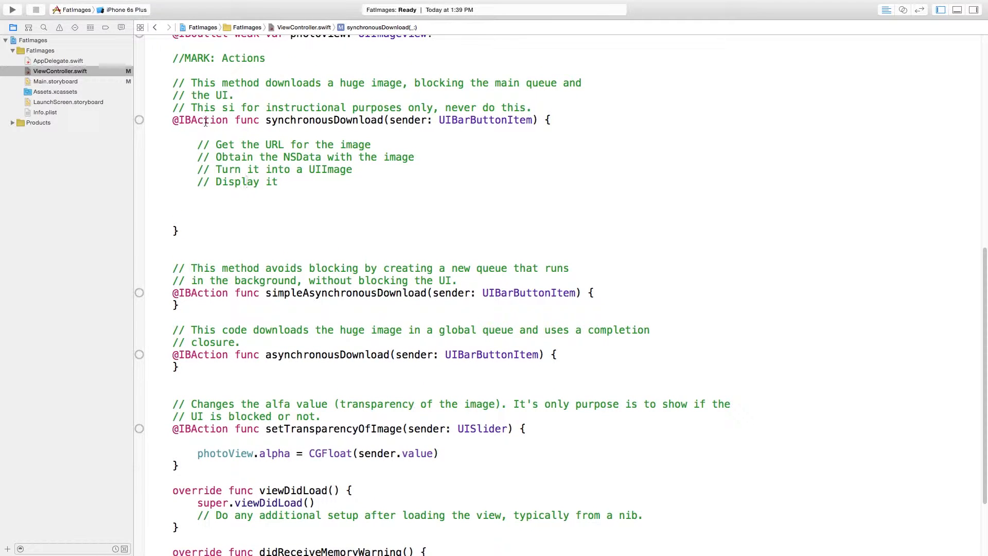
Step: Add the seaLion NSURL, NSData, UIImage and photoView.image code, then run and tap Sync
type("let url = NSURL(string: BigImages.seaLion.rawValue)")
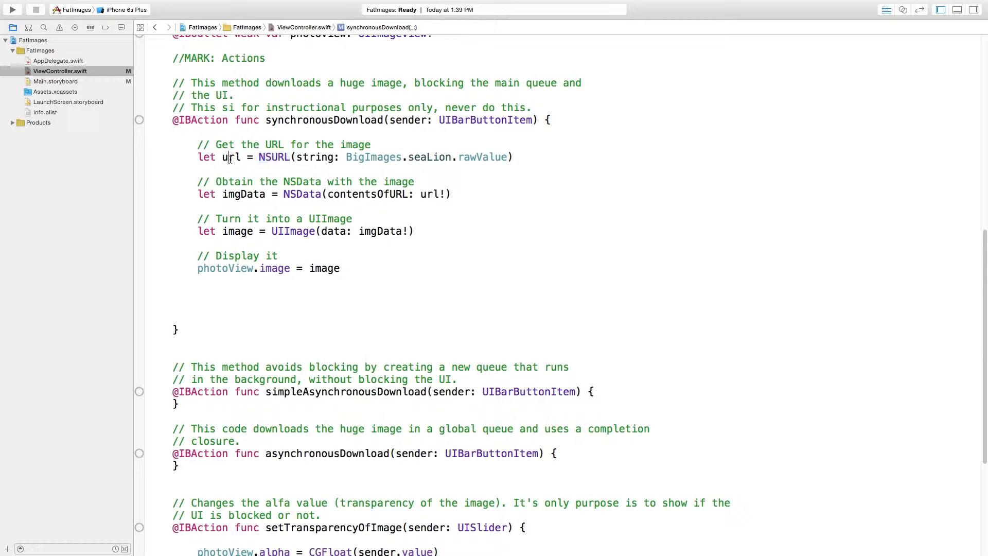
double_click(231, 157)
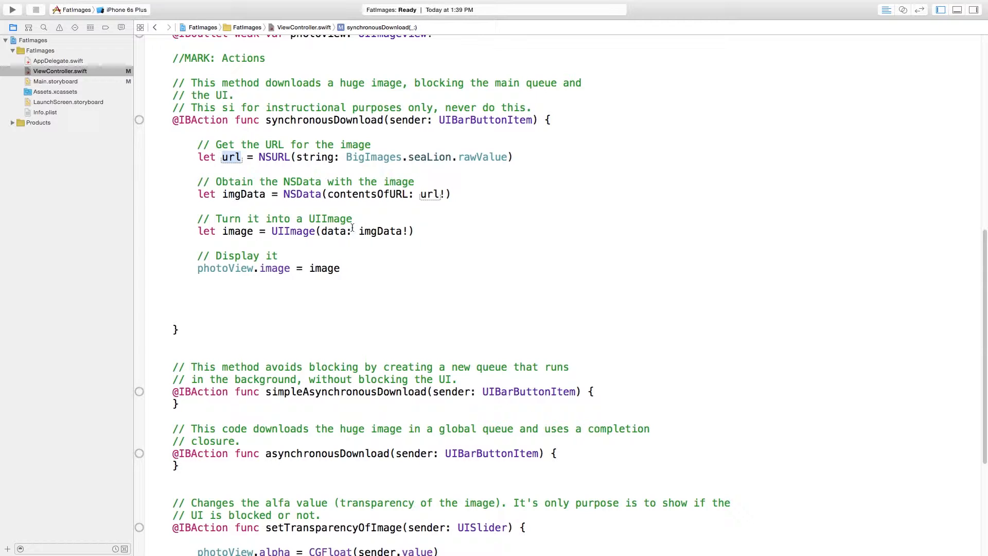
mouse_move(346, 207)
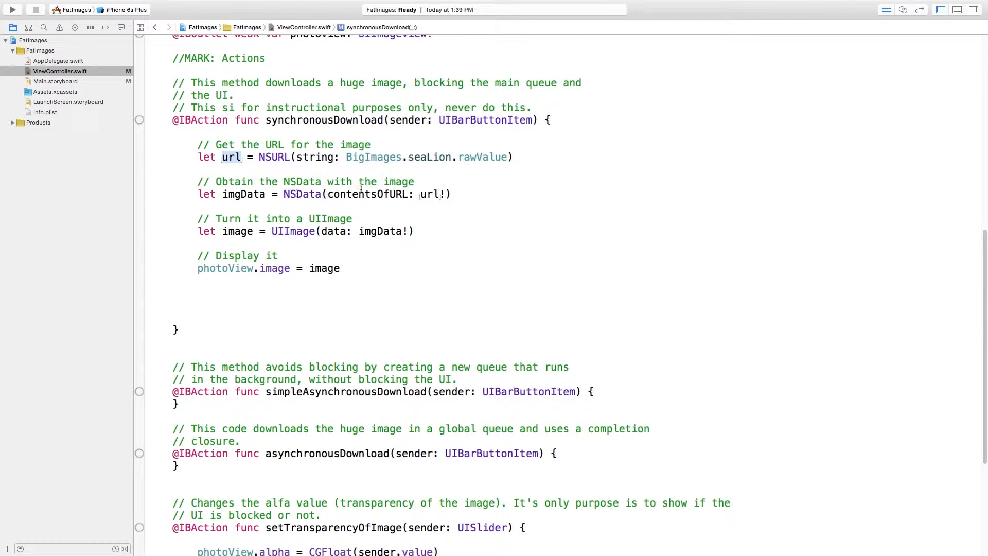
left_click(429, 194)
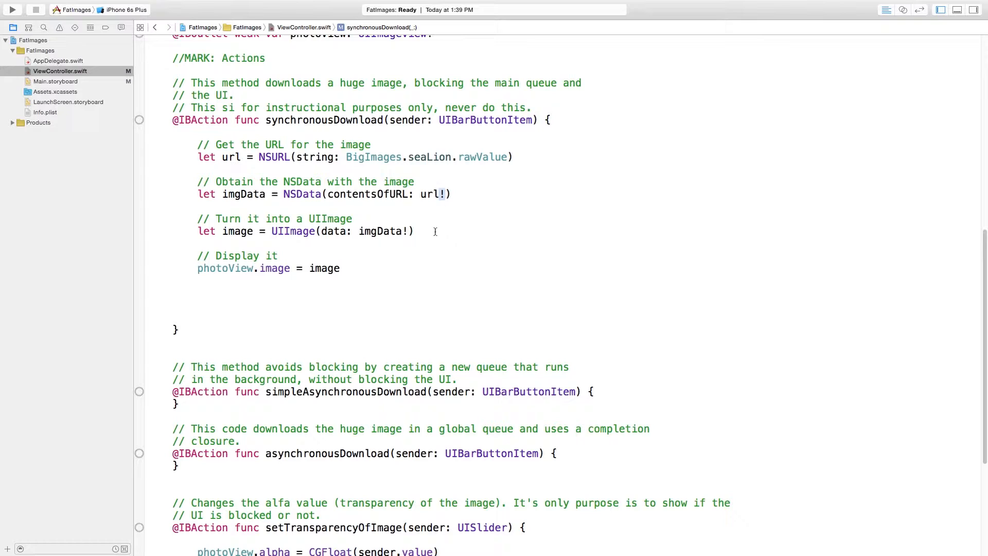
mouse_move(348, 194)
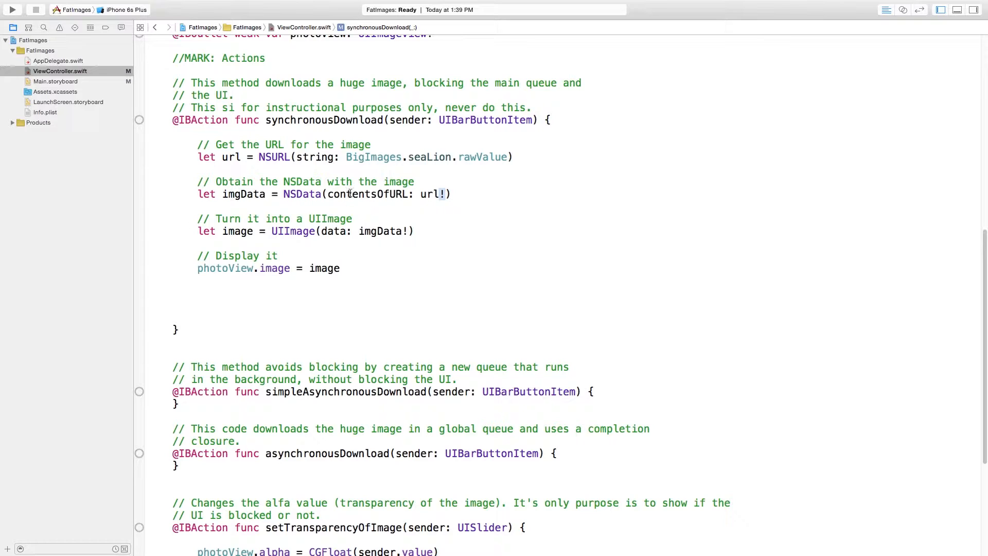
mouse_move(311, 235)
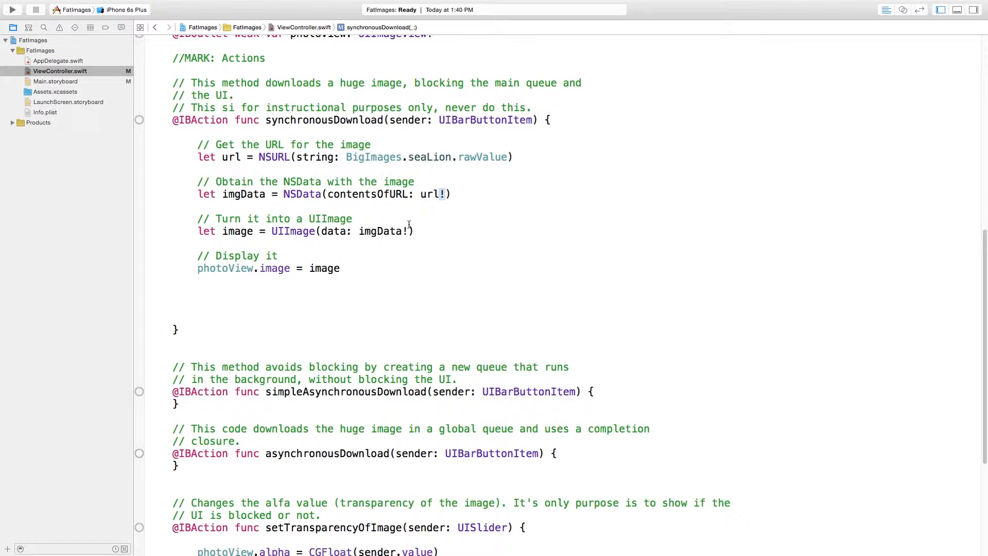
double_click(380, 231)
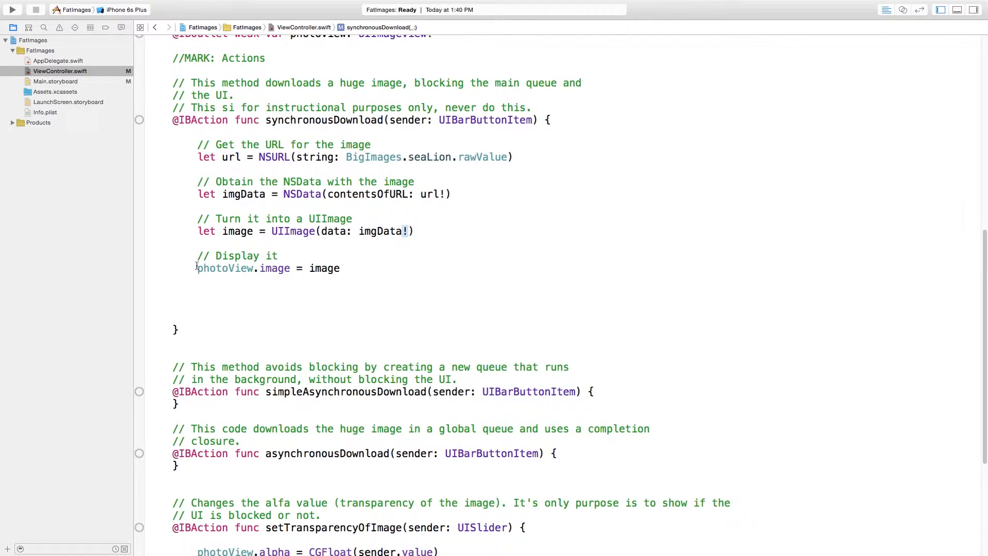
mouse_move(332, 337)
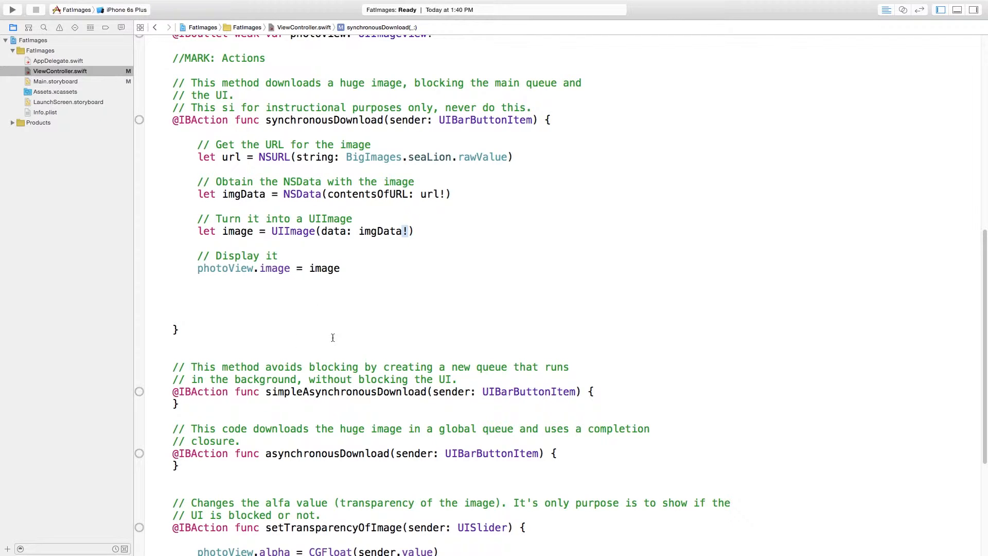
mouse_move(190, 182)
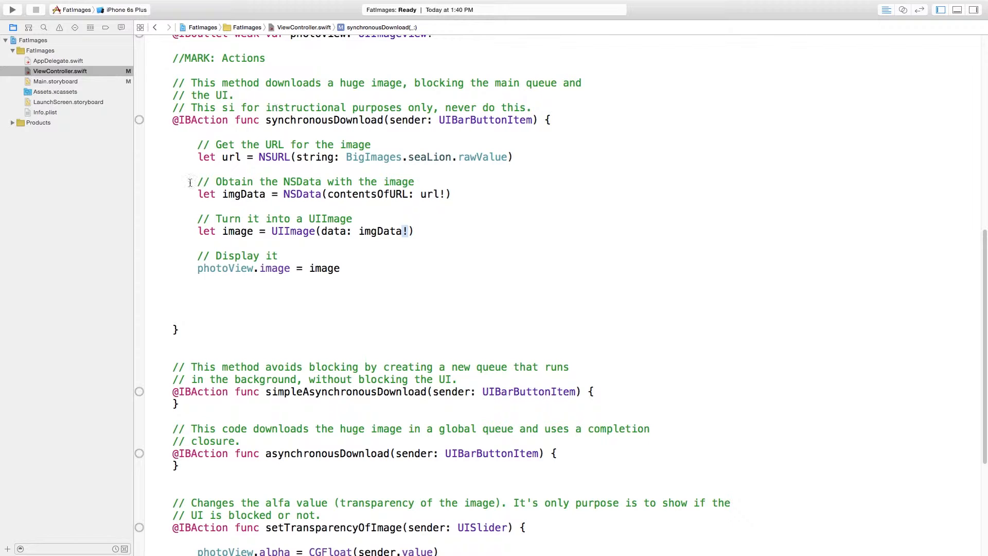
mouse_move(182, 271)
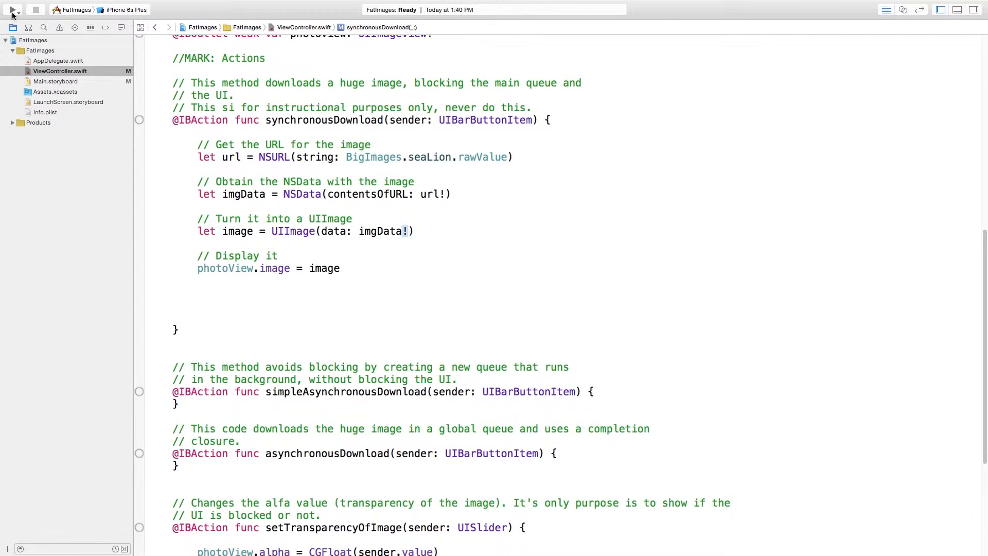
left_click(10, 9)
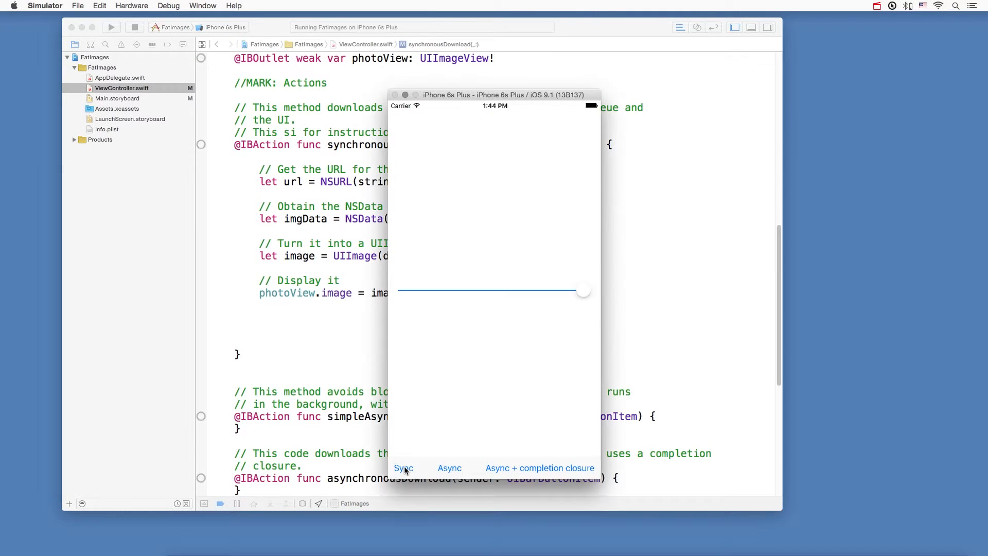
left_click(403, 468)
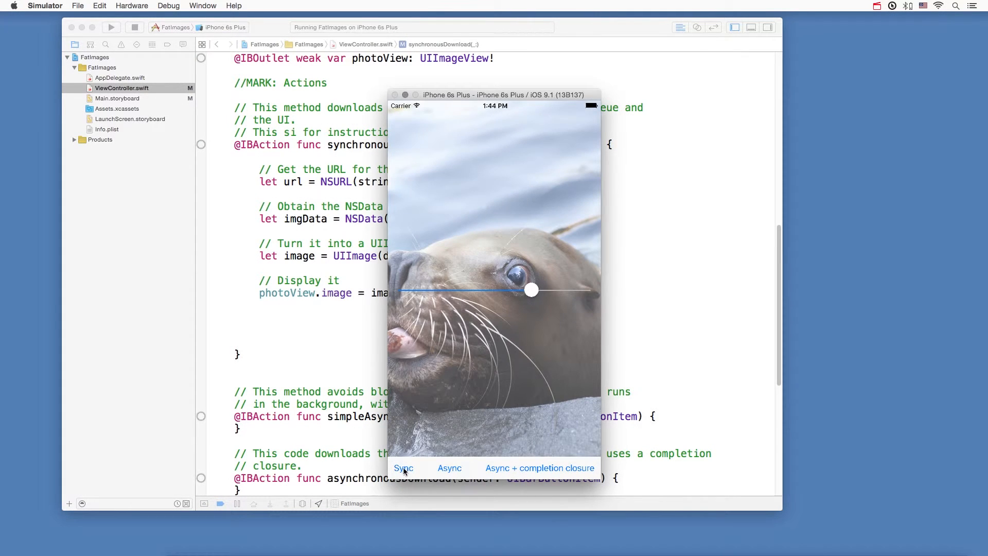